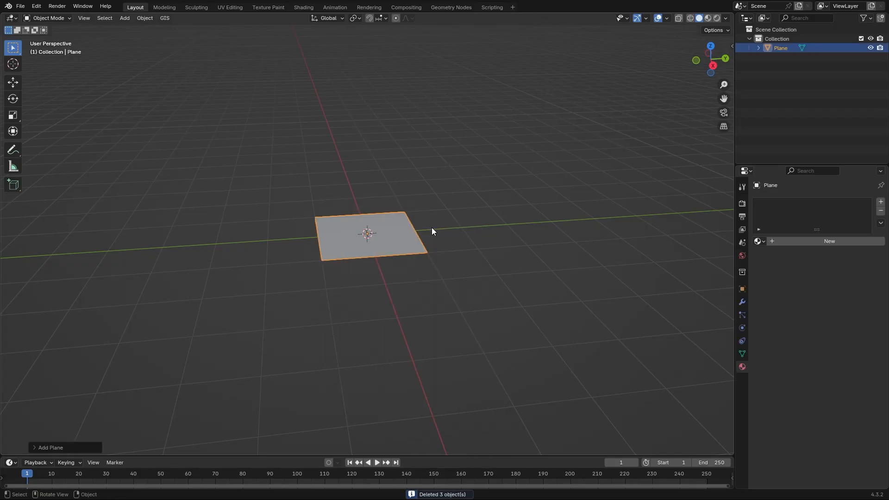
Switch to the Shading workspace for the plane's new material.
{"action": "left_click", "coordinate": [303, 7]}
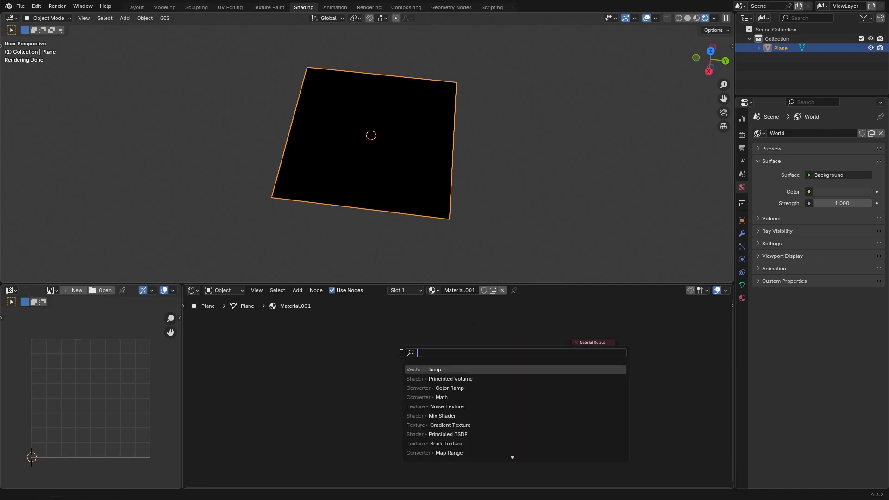
Add a Gradient Texture node and set its type to Quadratic Sphere.
{"action": "left_click", "coordinate": [449, 425]}
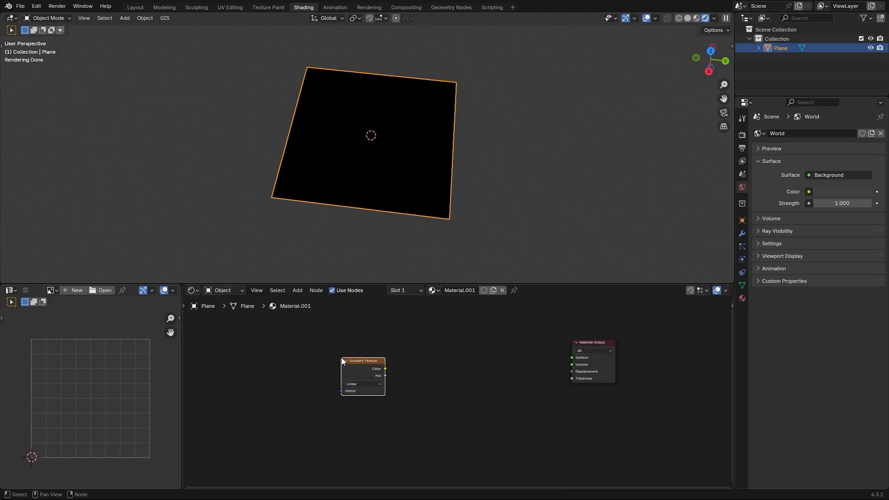
{"action": "left_click", "coordinate": [363, 384]}
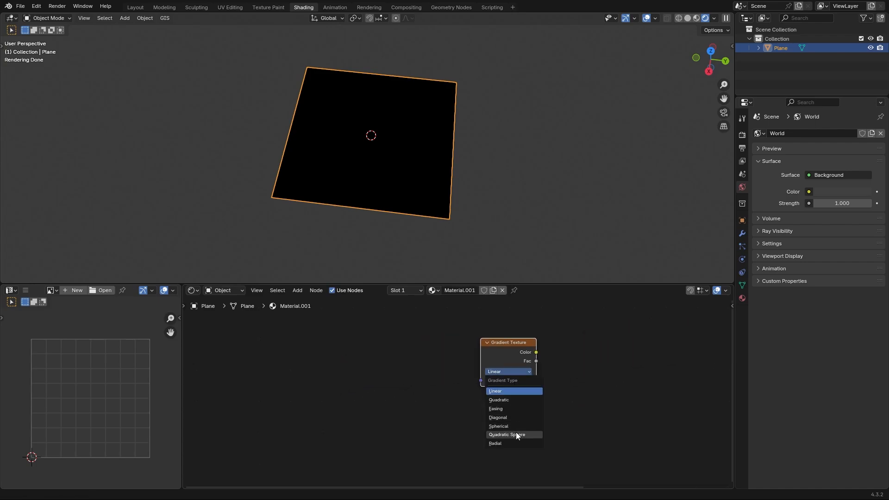
{"action": "left_click", "coordinate": [506, 435]}
{"action": "type", "text": "c"}
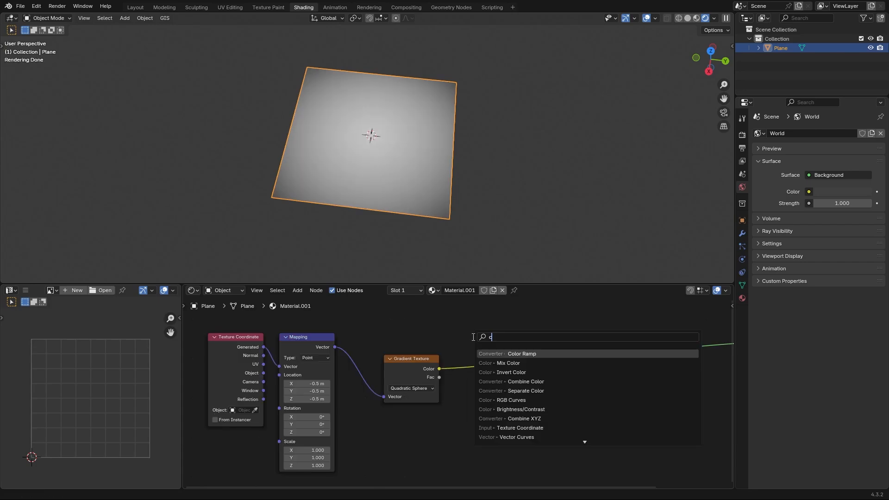
Add a Color Ramp after the gradient and set its interpolation to Ease.
{"action": "left_click", "coordinate": [520, 354]}
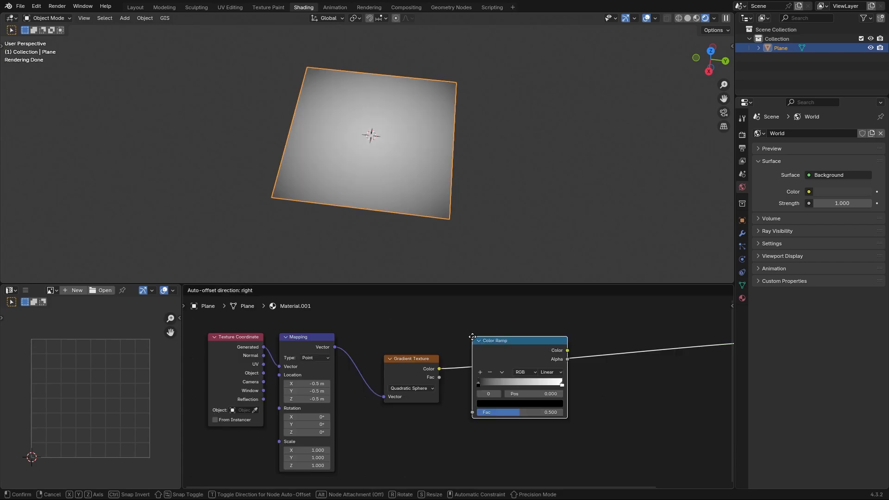
{"action": "left_click", "coordinate": [550, 371]}
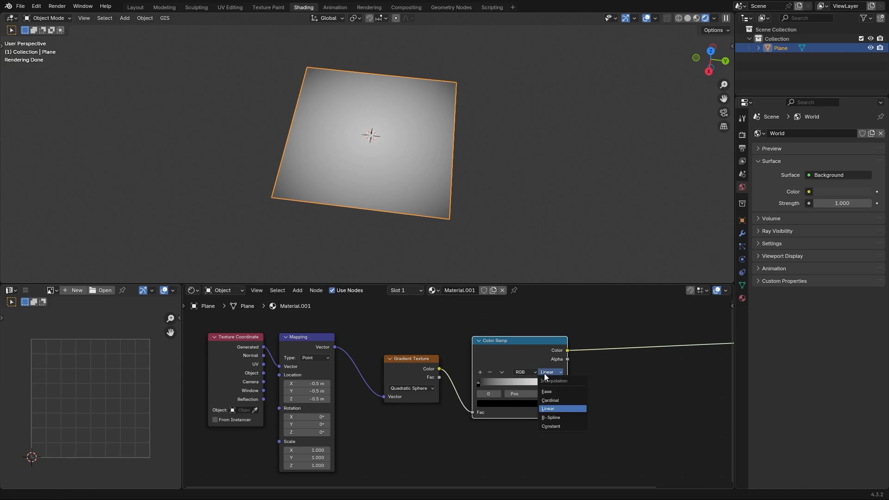
{"action": "left_click", "coordinate": [547, 391]}
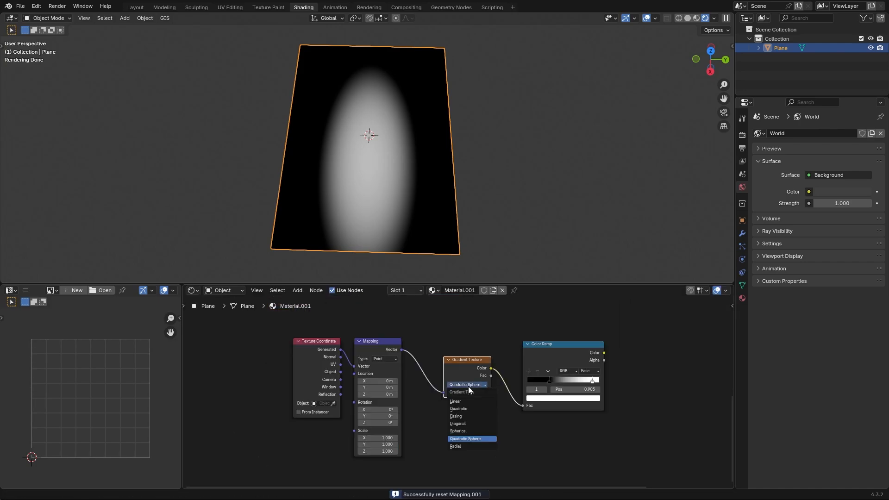
Keep the original gradient as Quadratic Sphere while building the second chain.
{"action": "left_click", "coordinate": [455, 402]}
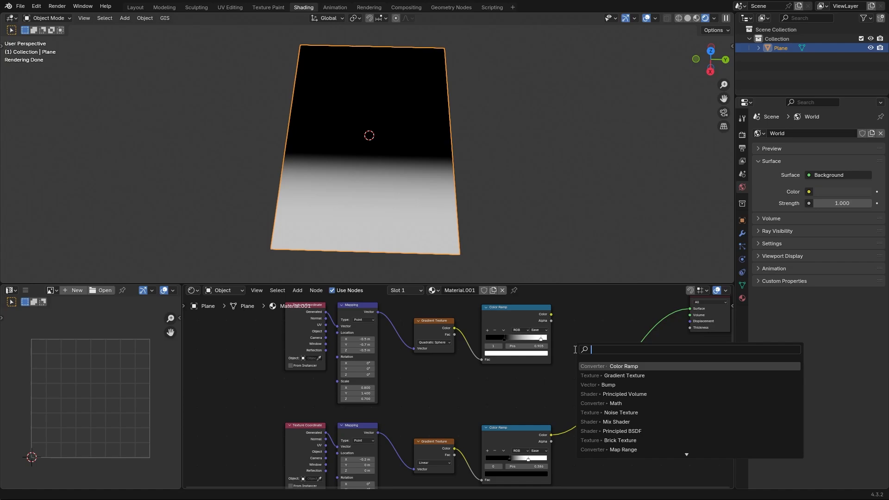
Add a ramped Noise Texture multiplied into the gradient masks.
{"action": "left_click", "coordinate": [600, 403]}
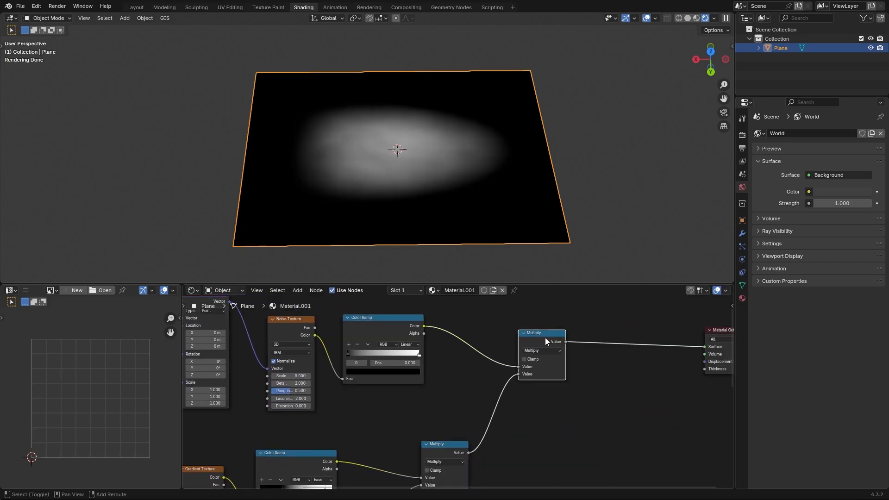
Set up the cloudy sky HDRI world and the plane's refraction nodes.
{"action": "left_click", "coordinate": [538, 349]}
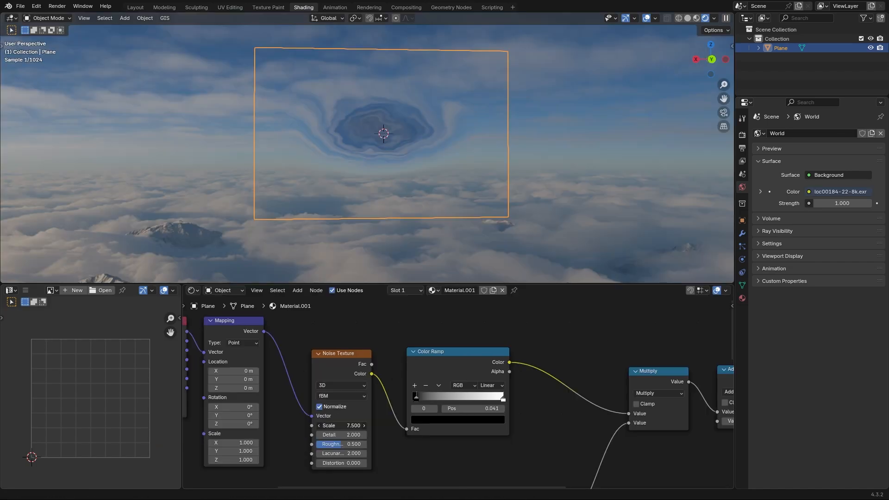
Make the Noise Texture 4D with distortion and set the Multiply value to 0.7.
{"action": "left_click", "coordinate": [340, 425]}
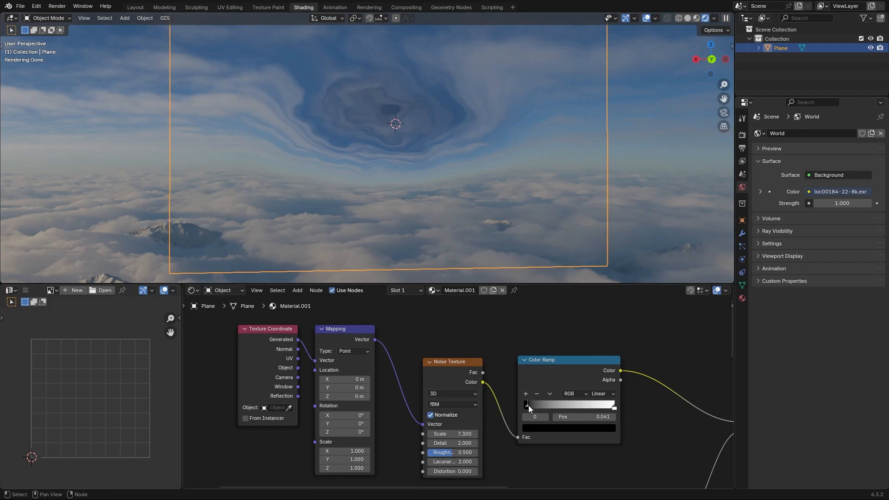
{"action": "left_click", "coordinate": [598, 404]}
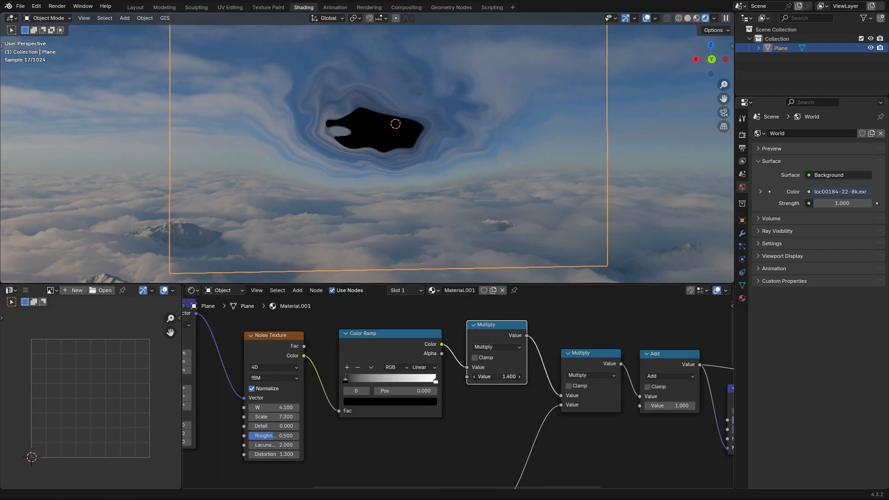
{"action": "left_click", "coordinate": [496, 376]}
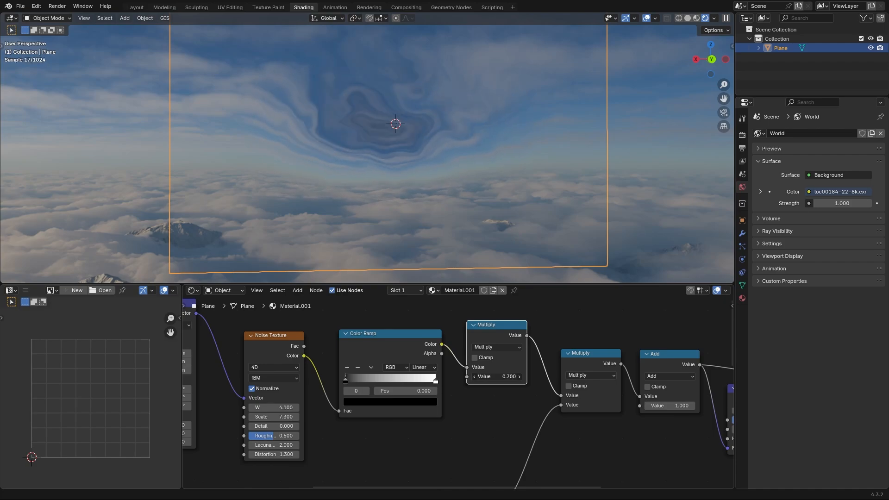